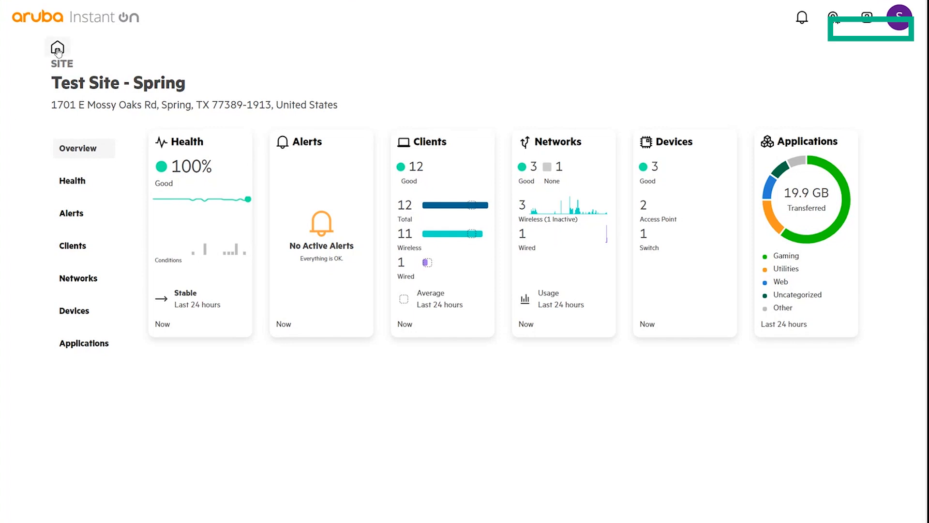
Return to the Managed Sites list and begin a new site with Create Site
left_click(58, 49)
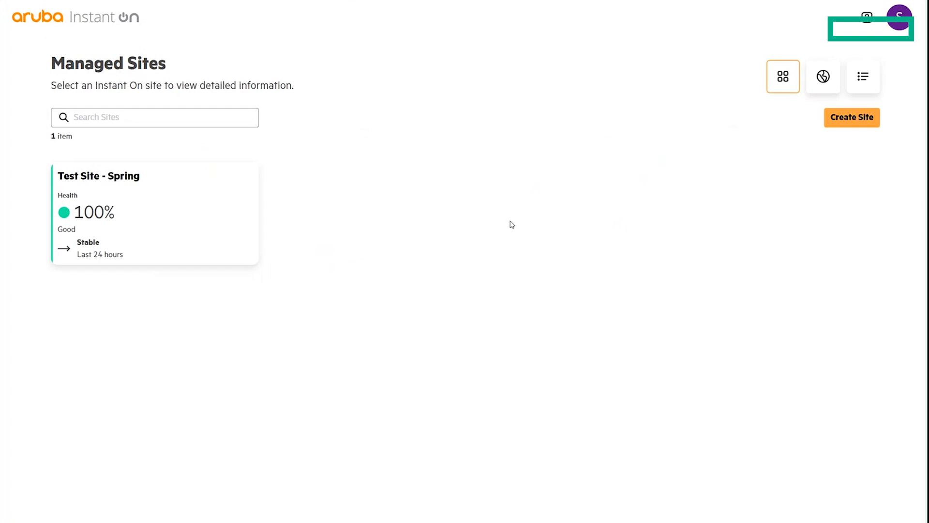
mouse_move(508, 214)
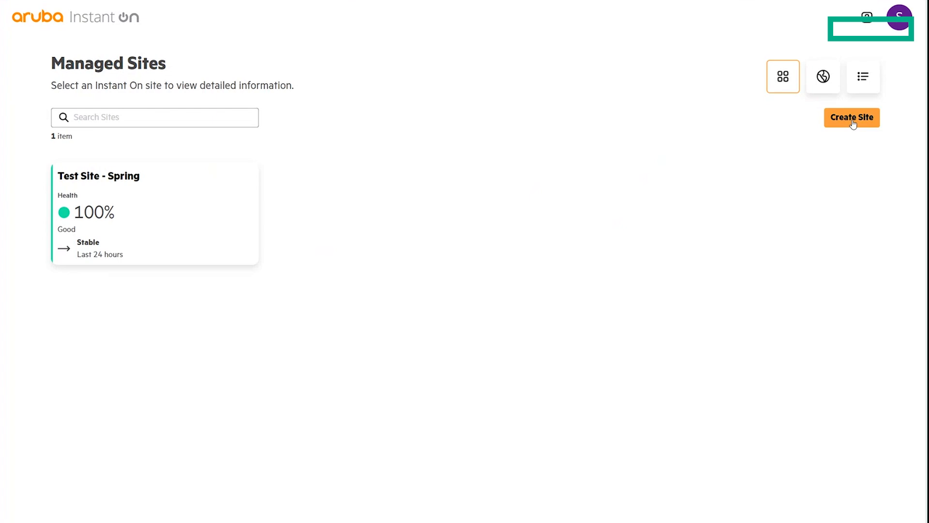
left_click(850, 117)
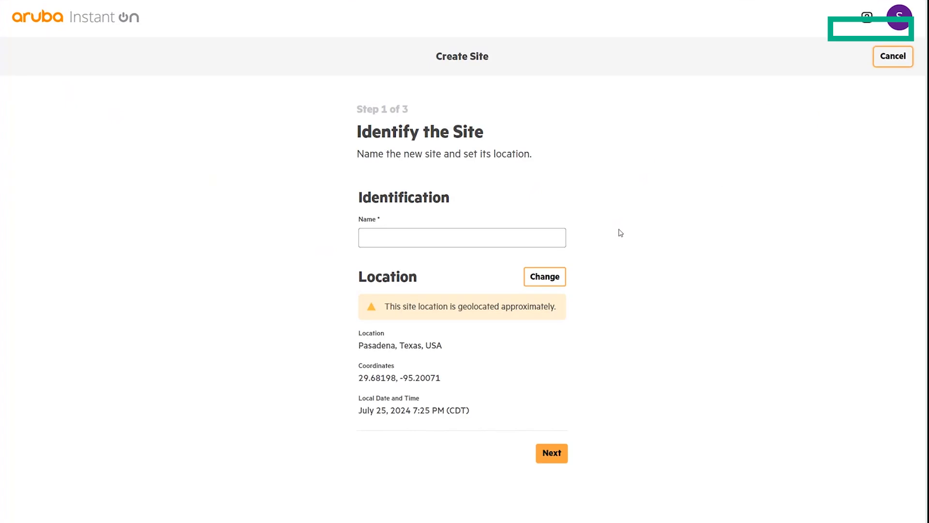
Name the new site 'test site 2 - Spring' and start changing its location
type("test site 2 - Spring")
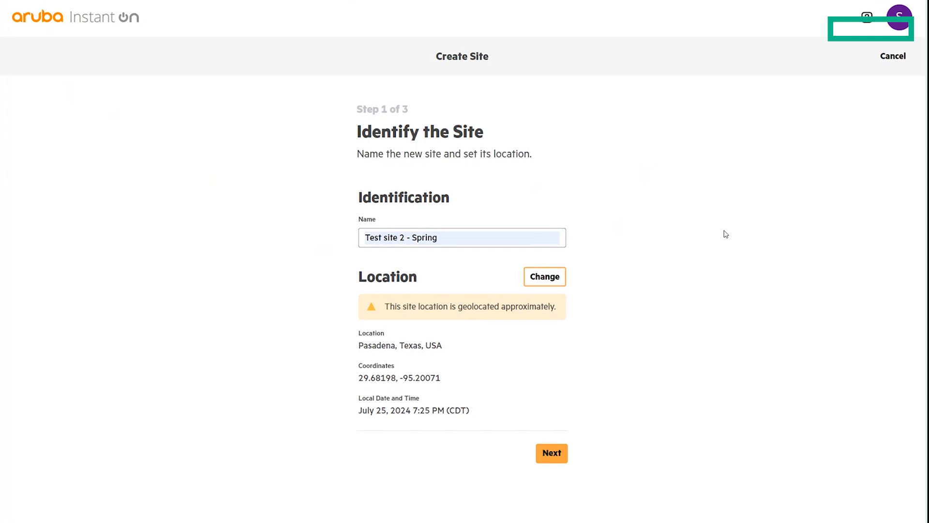
mouse_move(567, 288)
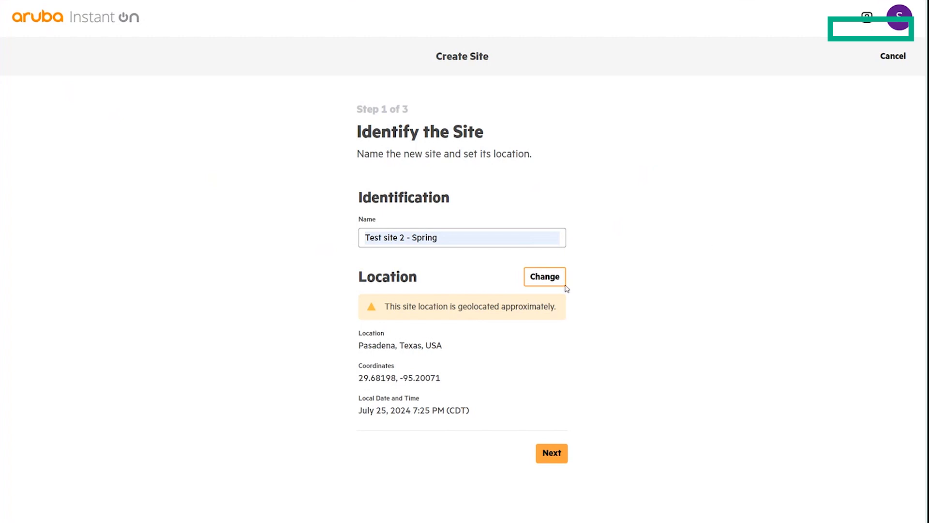
left_click(544, 276)
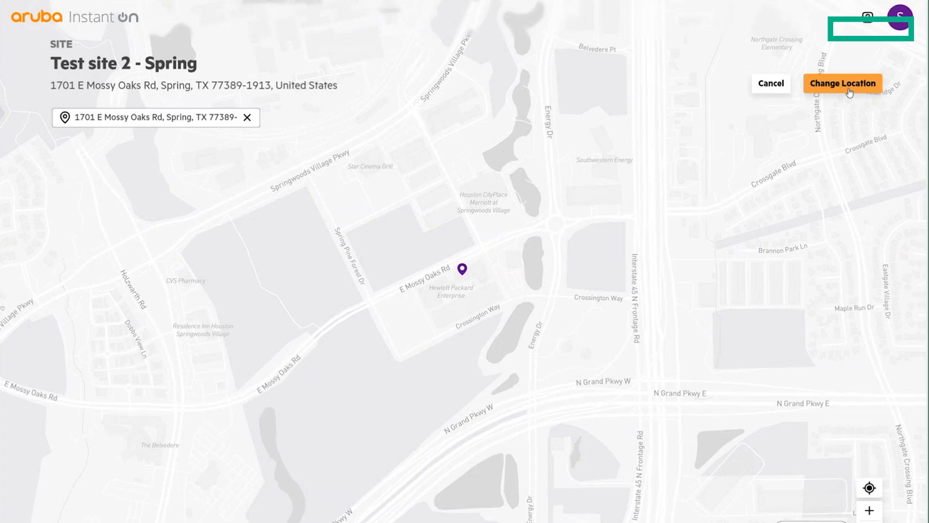
left_click(841, 83)
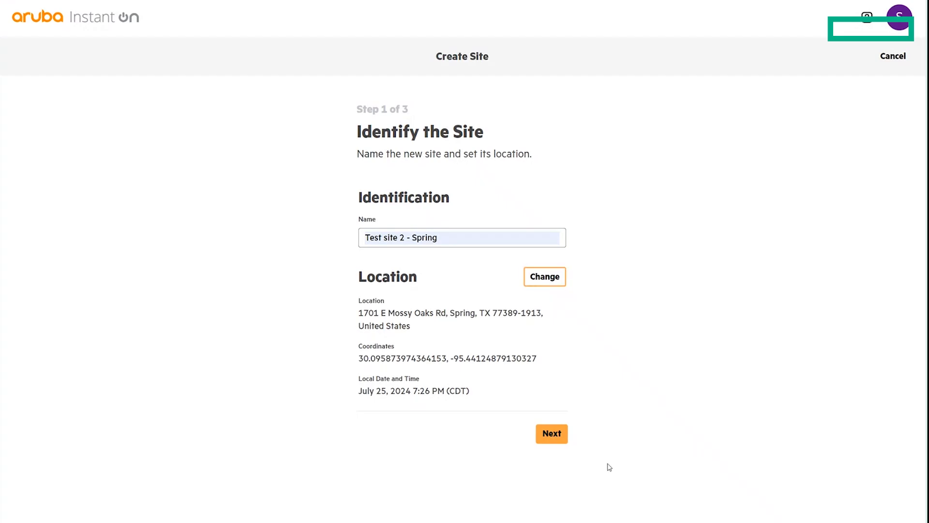
Search for the access point by serial number VNRYM2G0M5, discovering a ready AP27
left_click(550, 433)
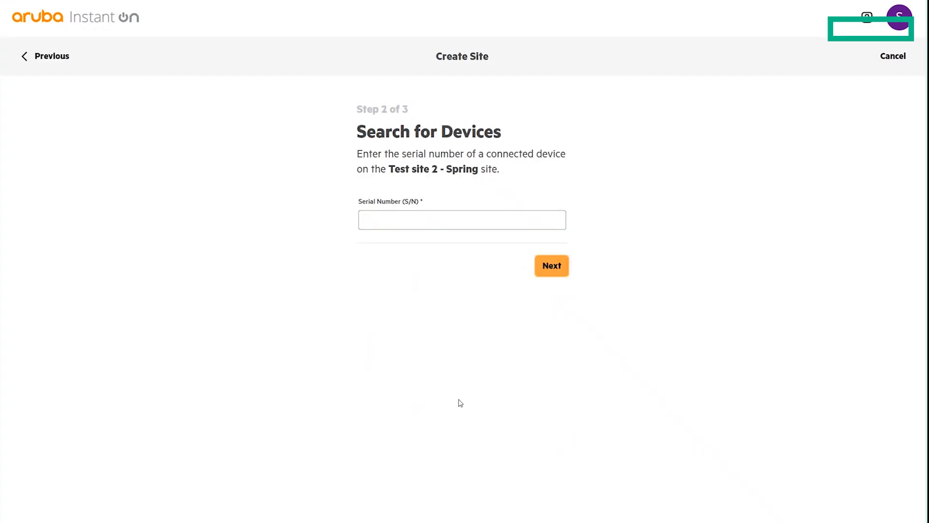
mouse_move(509, 251)
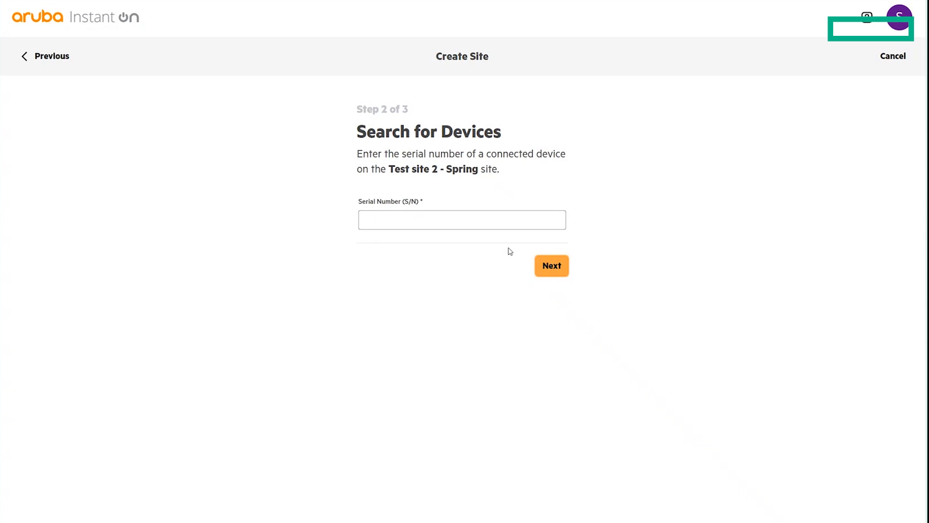
type("VNRYM2G0M5")
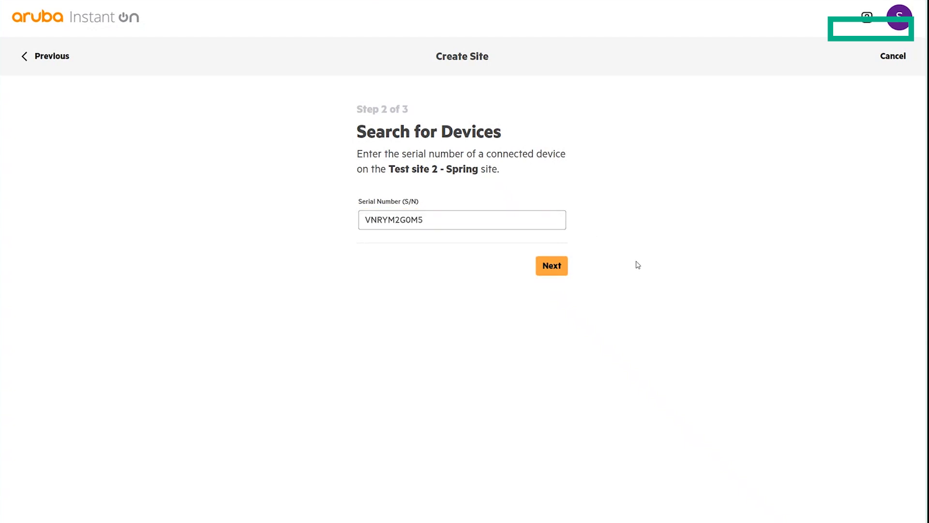
left_click(551, 265)
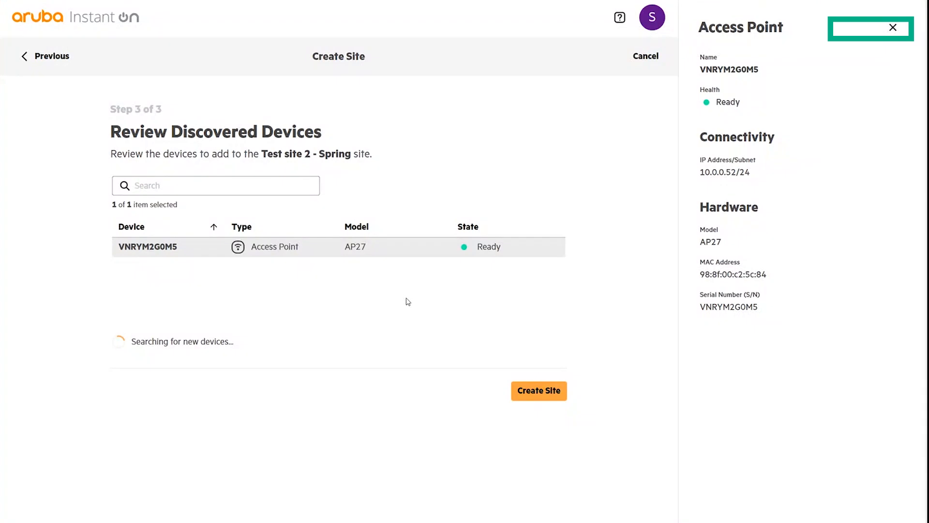
Create the site and set the discovered AP27 to Access Point operating mode
left_click(538, 391)
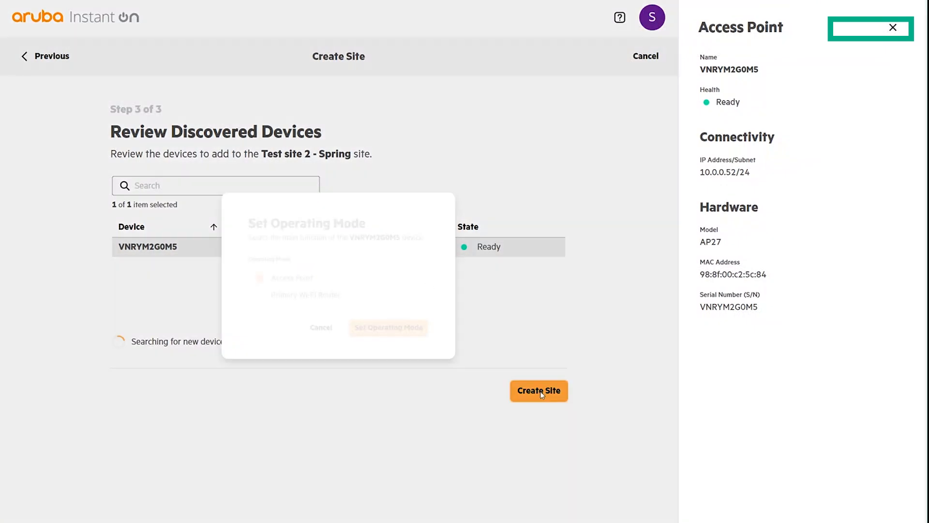
left_click(538, 390)
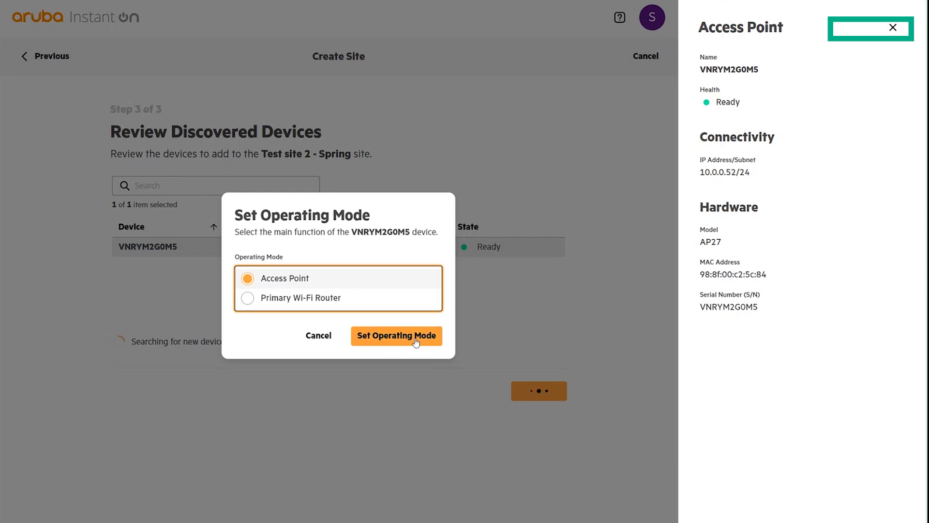
left_click(396, 335)
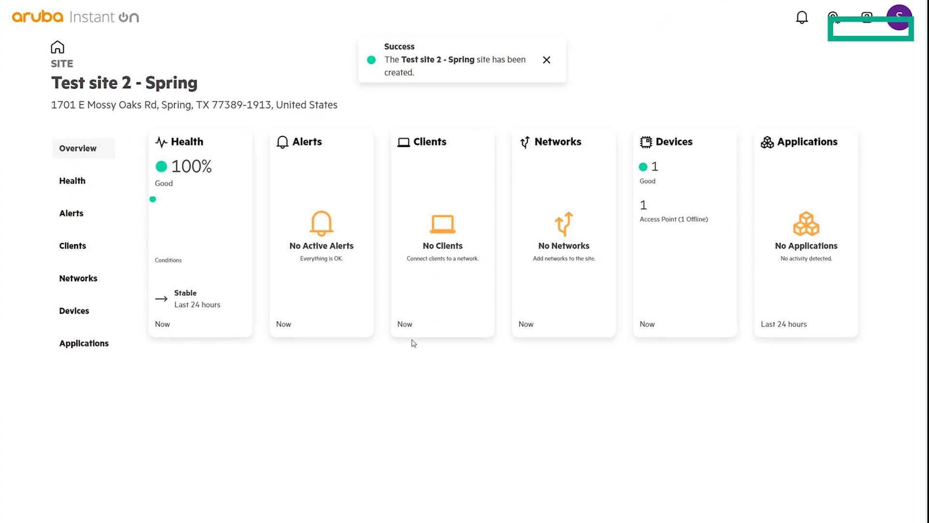
Dismiss the site-created Success notification
left_click(546, 60)
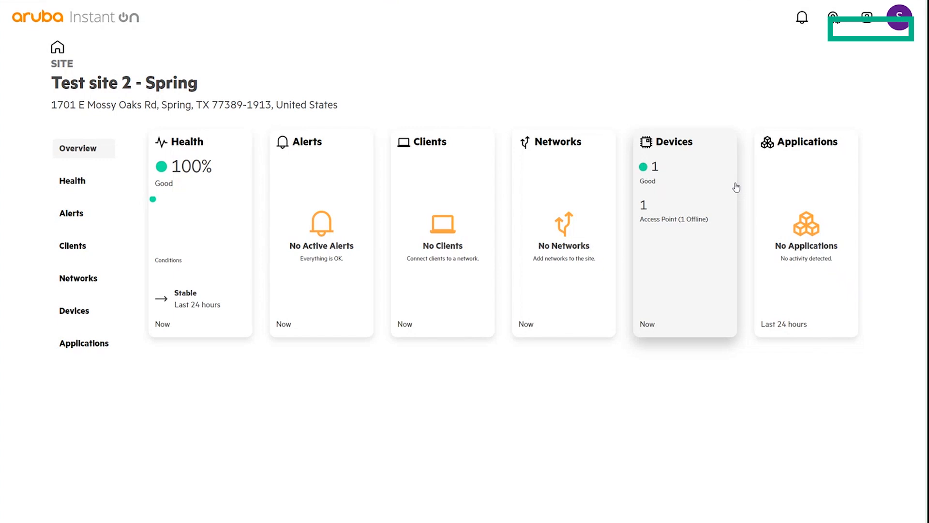
mouse_move(124, 212)
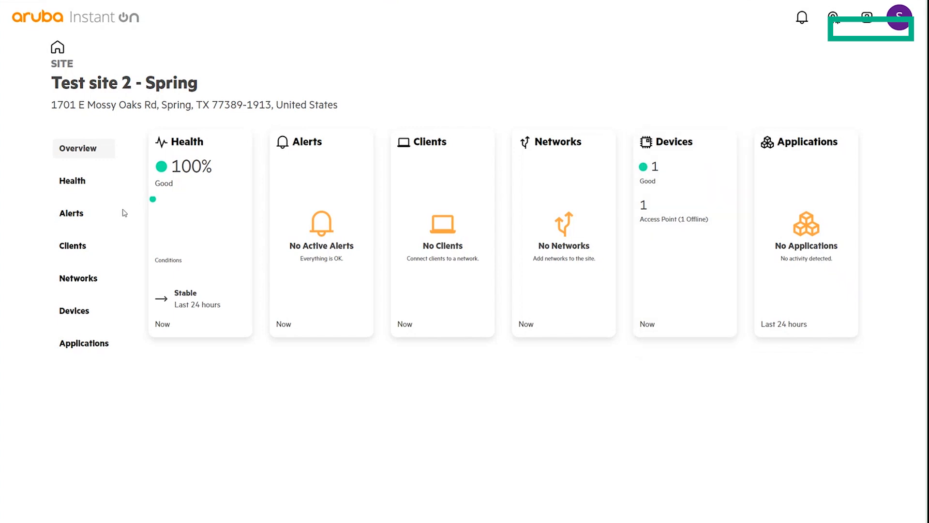